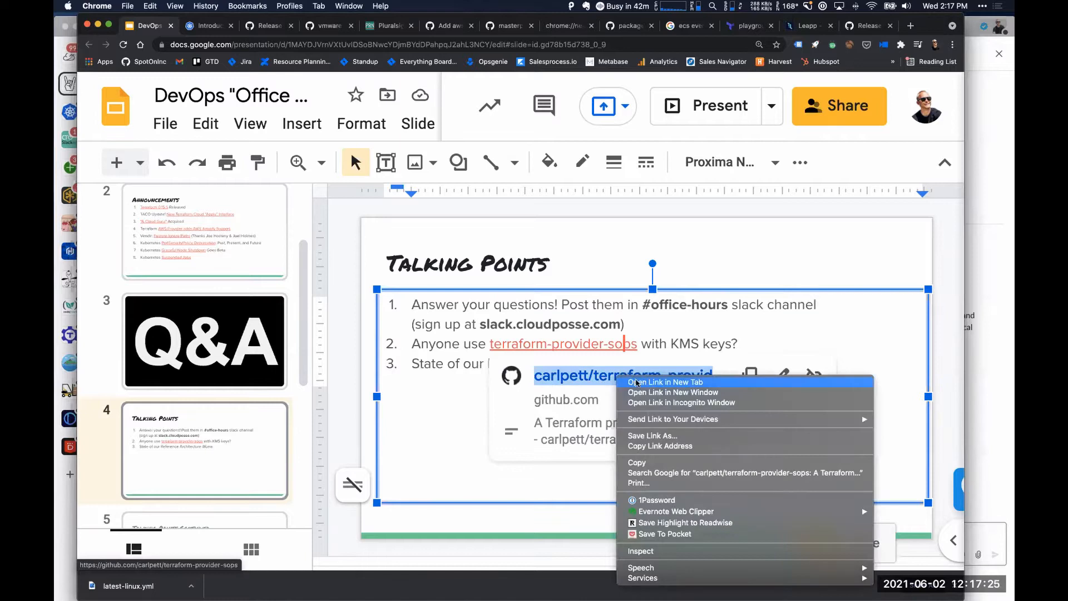
Open the carlpett/terraform-provider-sops link from the slide in a new tab
left_click(664, 381)
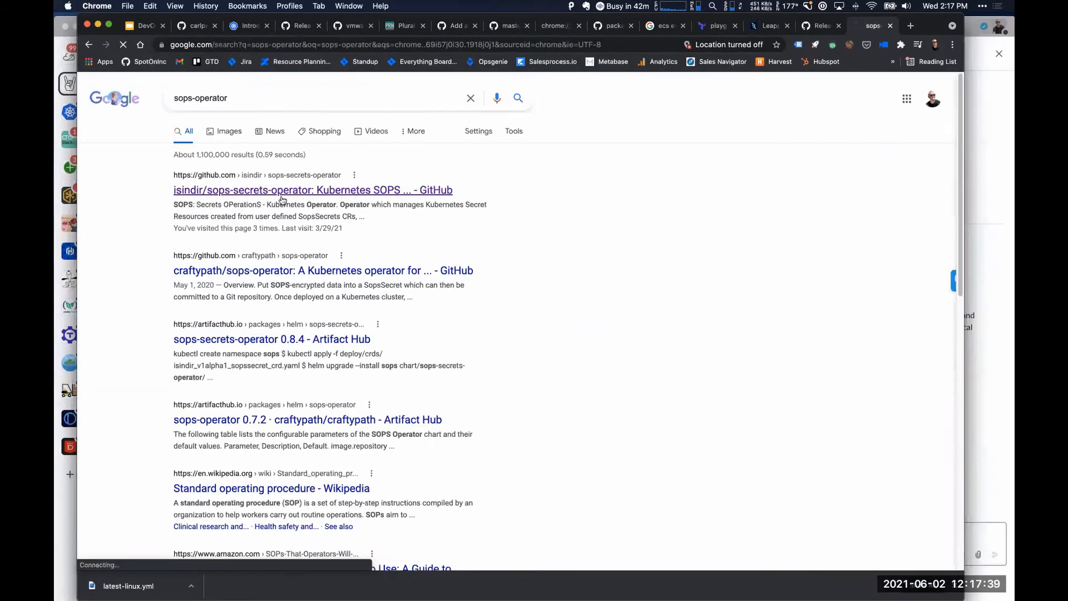
Open the isindir/sops-secrets-operator search result and skim its README
left_click(282, 189)
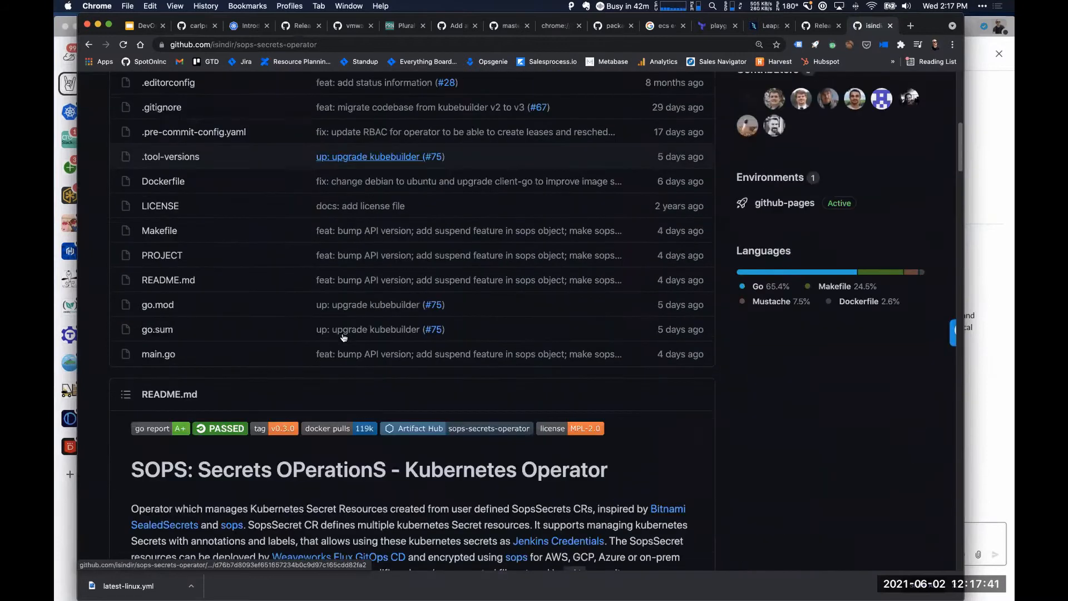
scroll("down", 3)
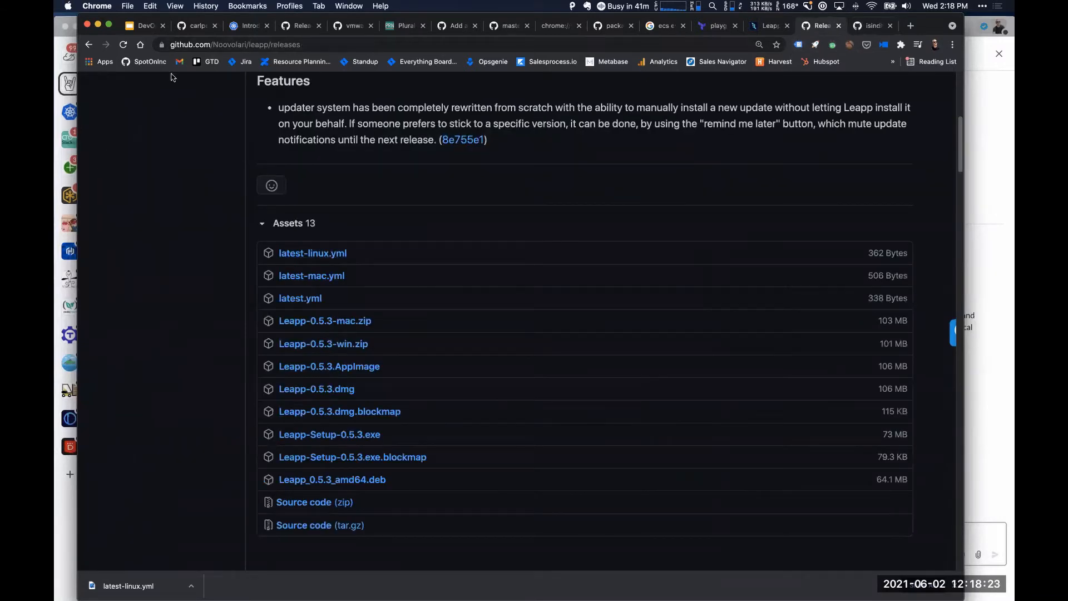
mouse_move(545, 578)
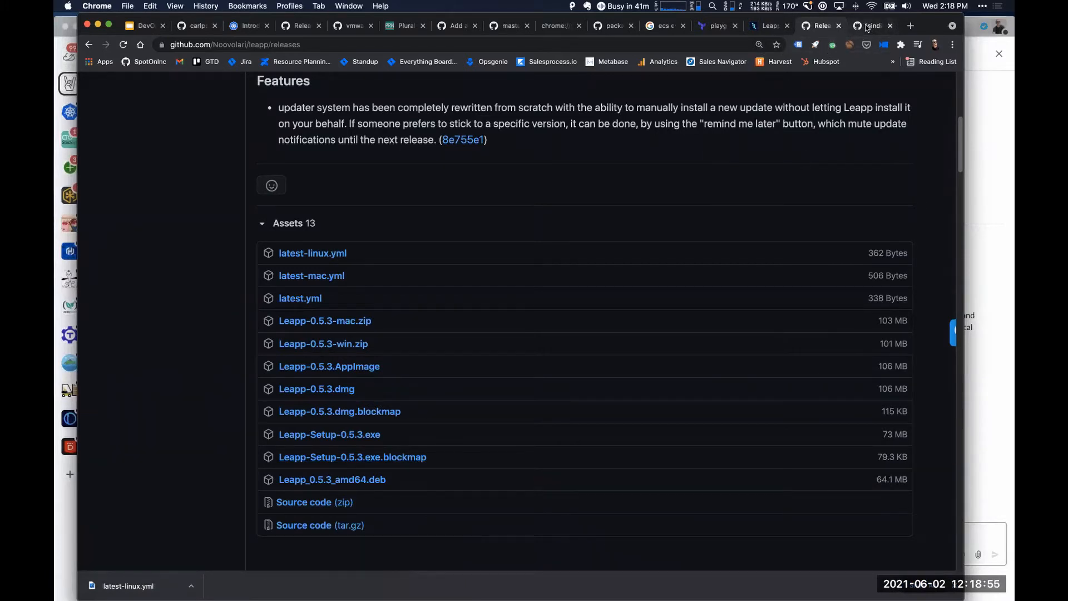
Return to the sops-secrets-operator README showing build requirements and operator installation
left_click(869, 25)
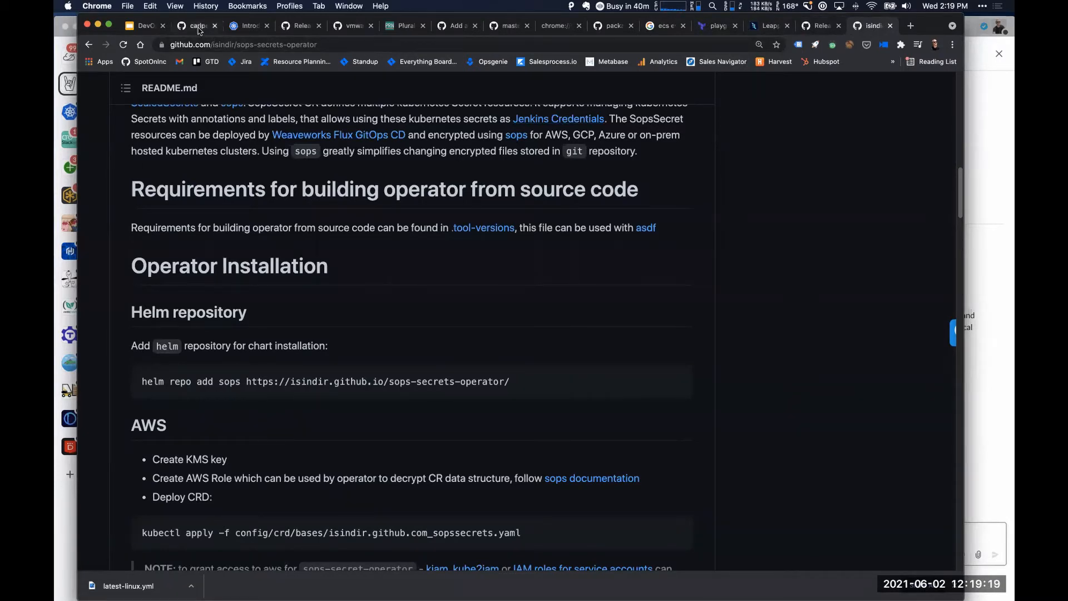
Read the terraform-provider-sops README, highlighting the plaintext-secrets note and the sops_file and sops_external examples
left_click(198, 26)
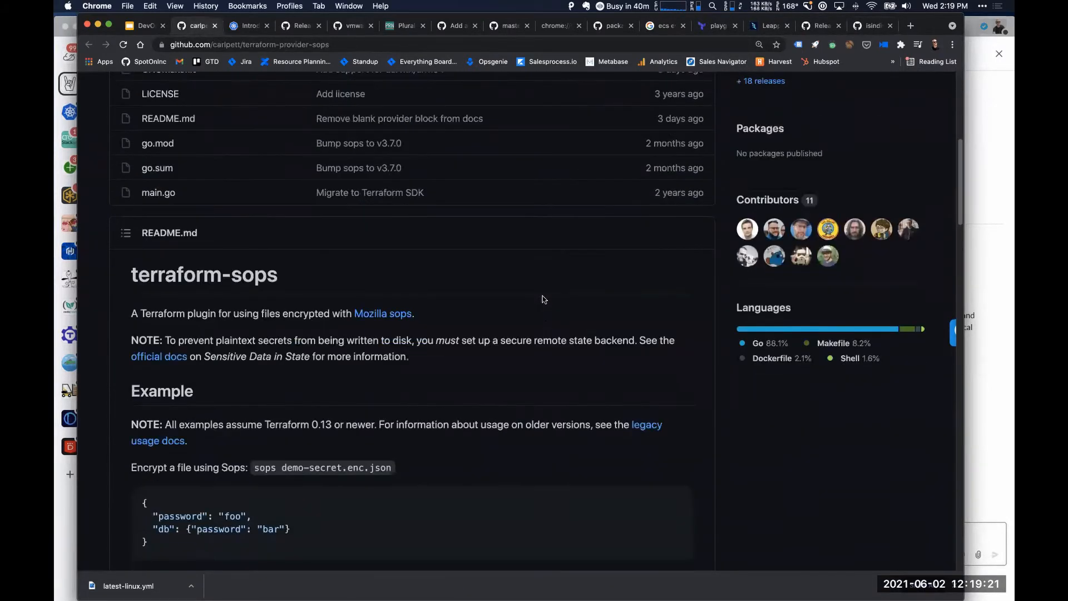
scroll("down", 3)
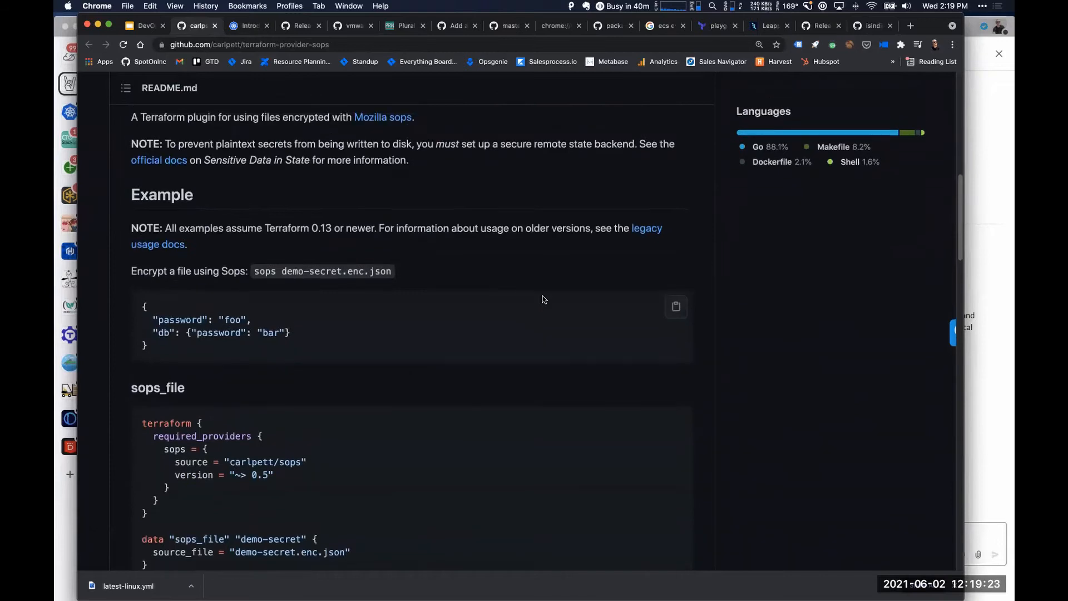
left_click_drag(296, 144, 484, 143)
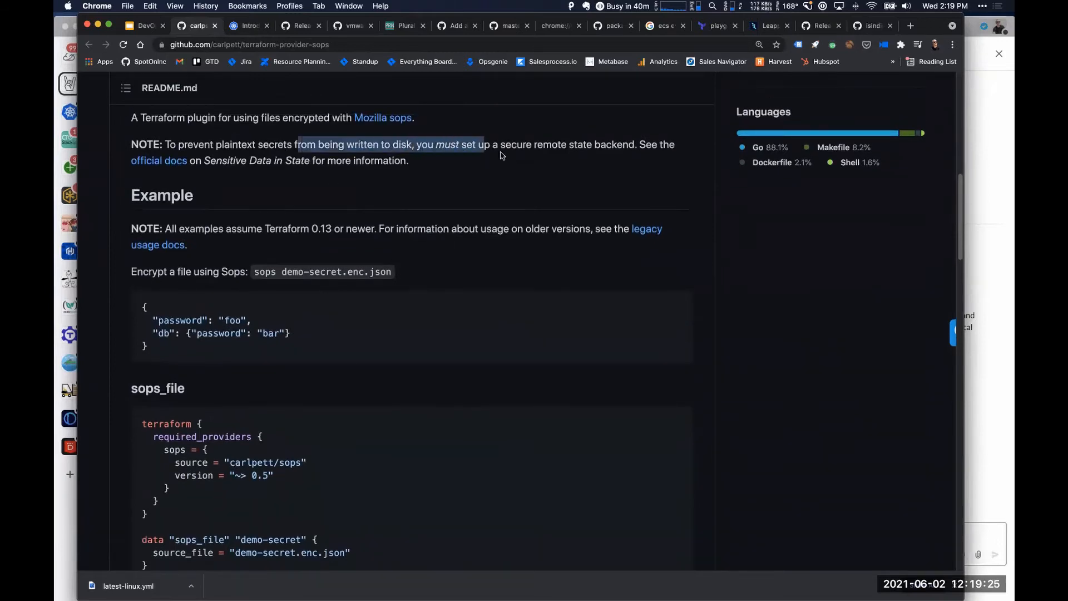
scroll("down", 3)
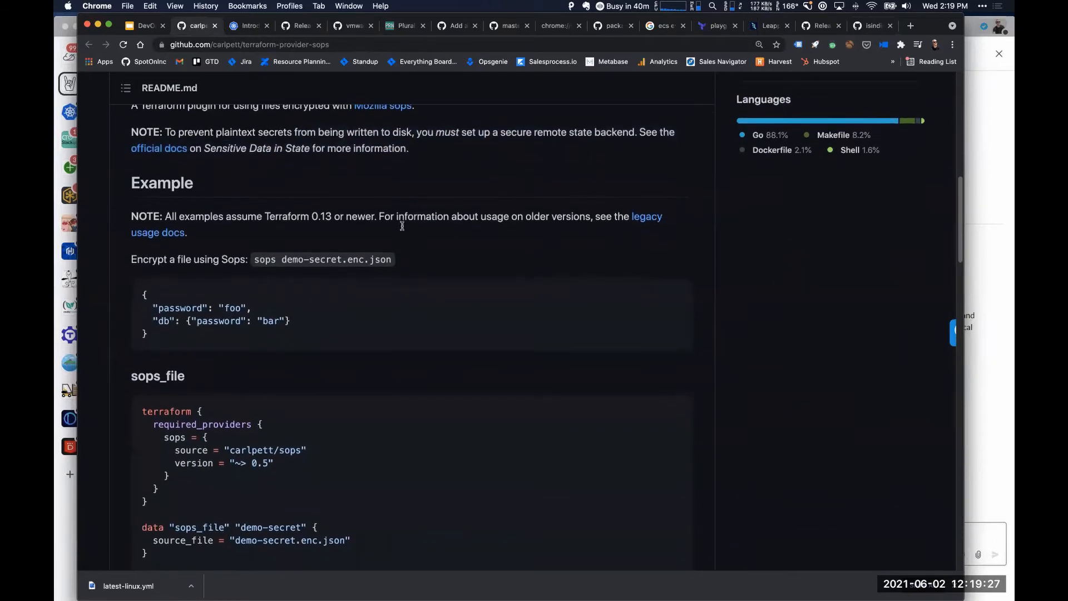
scroll("down", 3)
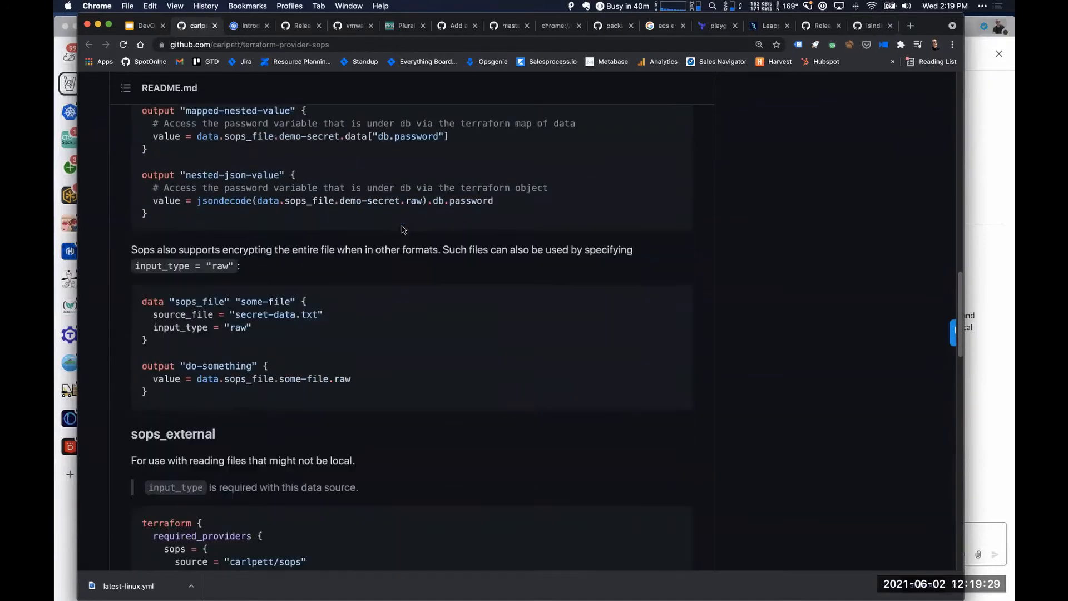
scroll("down", 3)
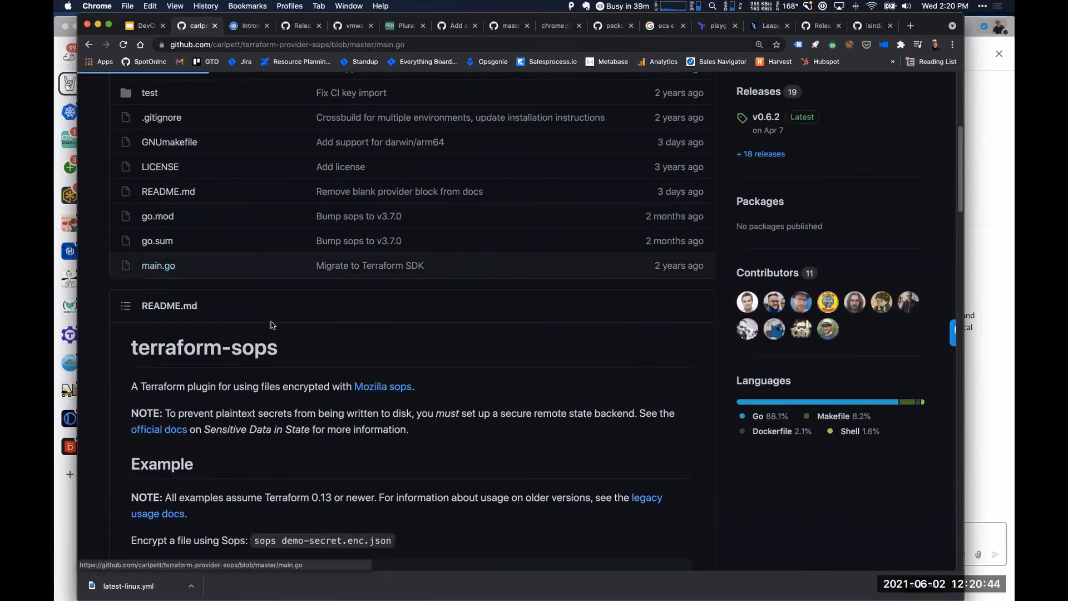
Read main.go, then go back and enter the sops source folder
left_click(158, 265)
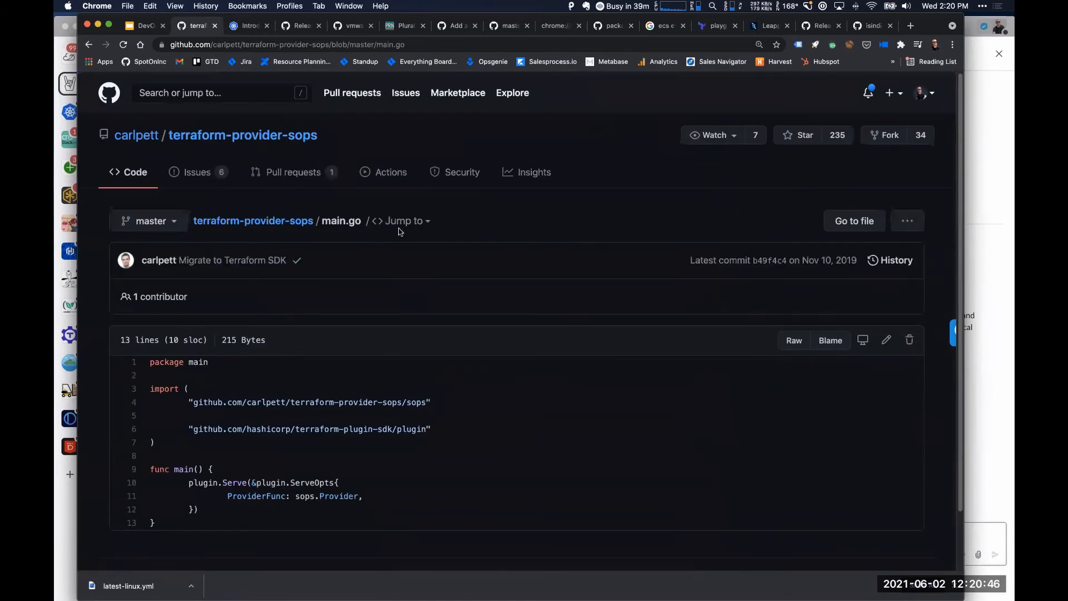
mouse_move(277, 218)
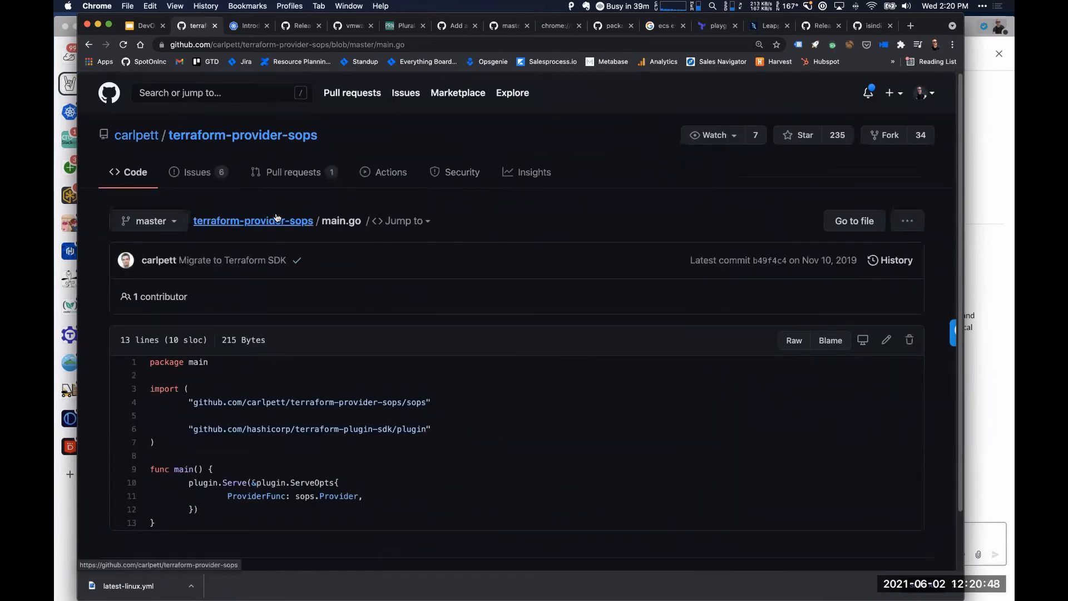
left_click(253, 221)
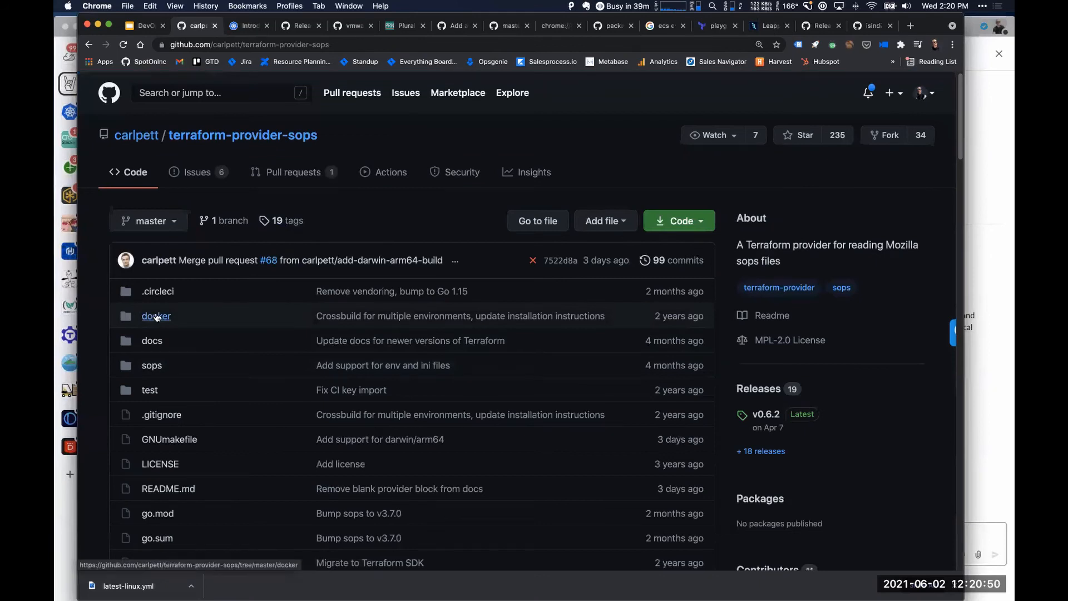
left_click(151, 364)
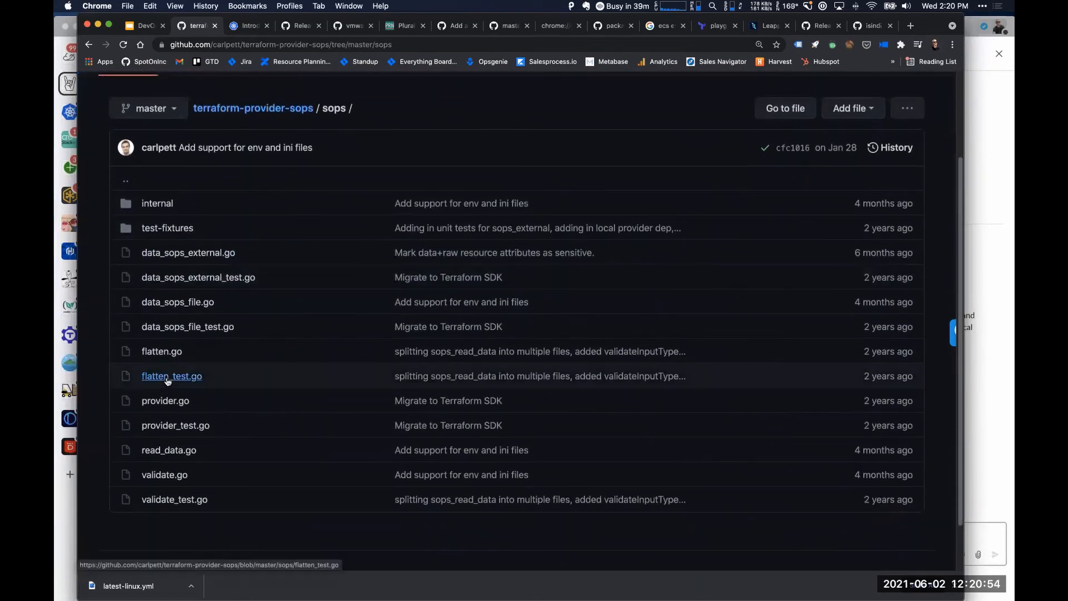
mouse_move(177, 285)
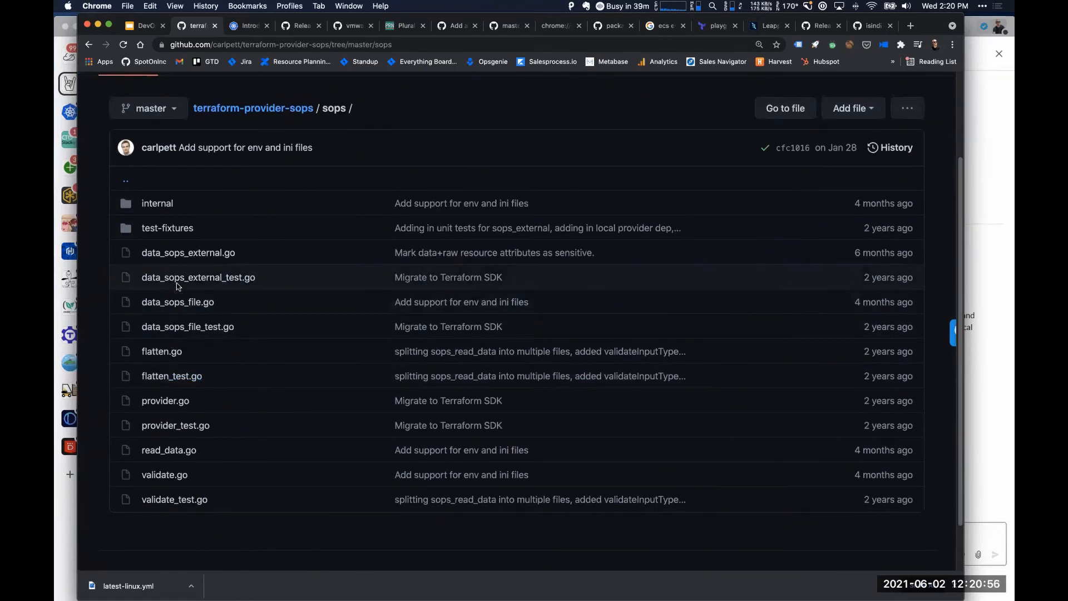
mouse_move(228, 278)
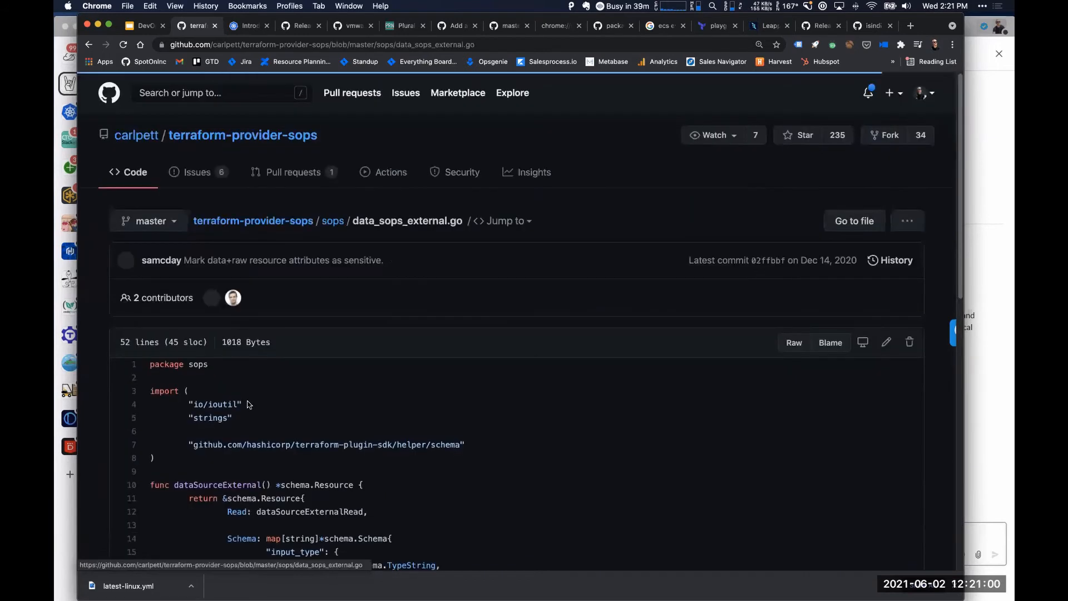
Read through data_sops_external.go and return to the sops folder listing
scroll("down", 3)
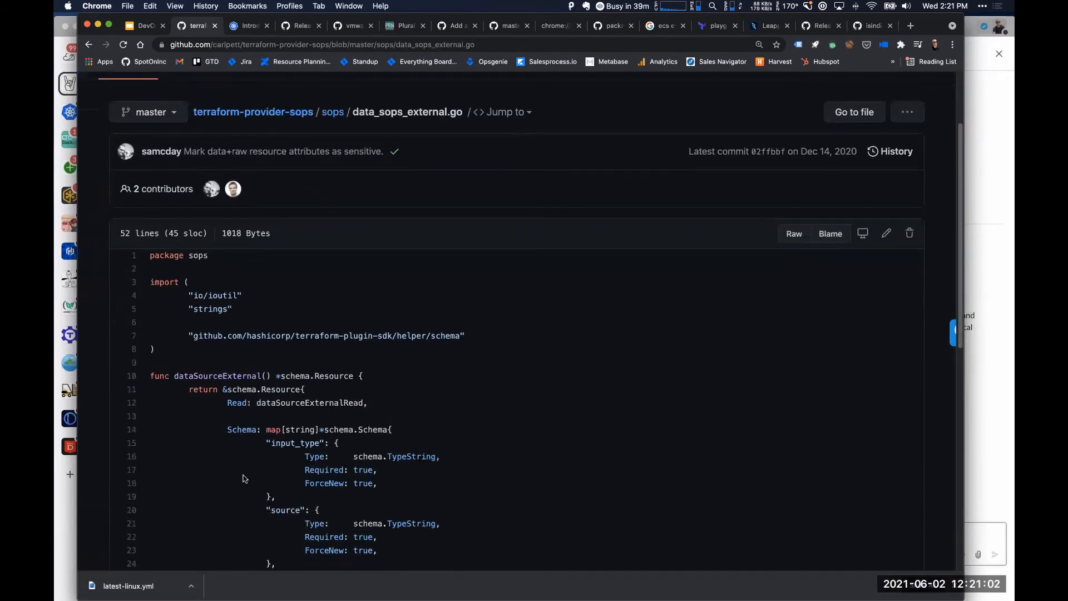
scroll("down", 3)
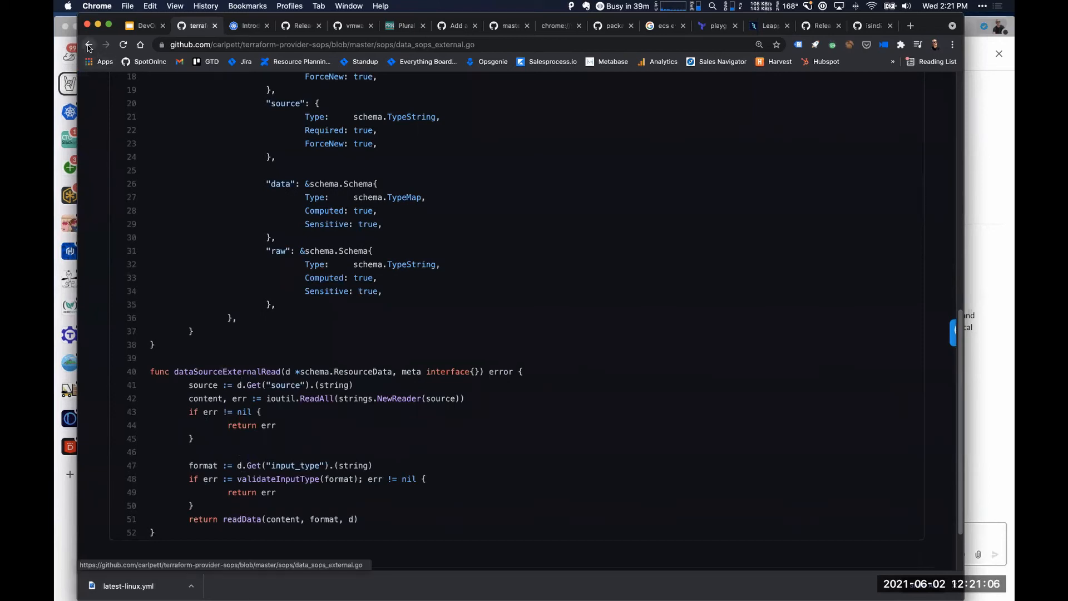
left_click(89, 44)
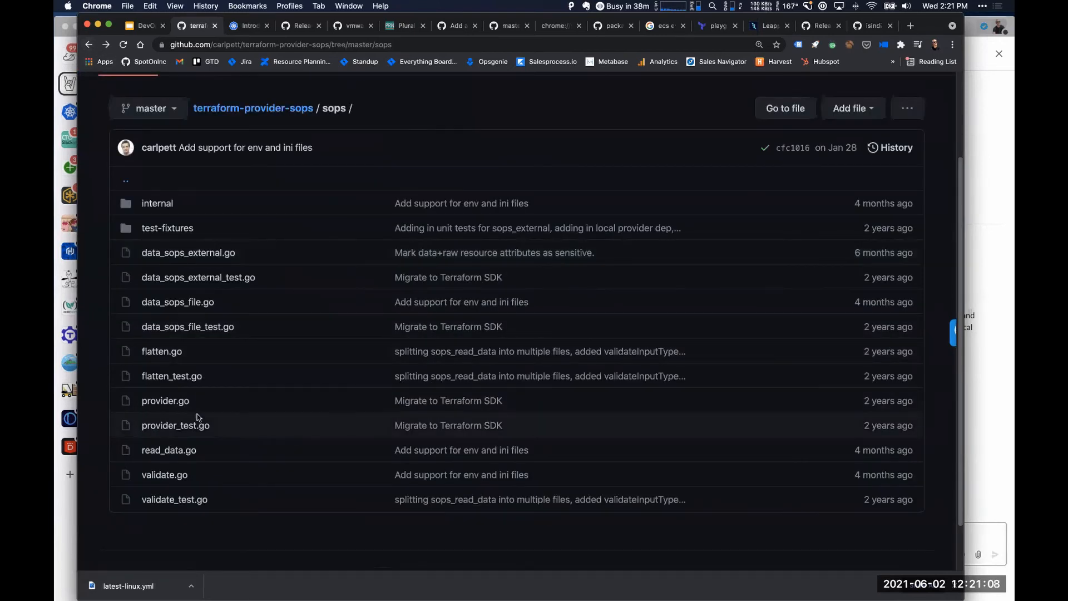
mouse_move(195, 468)
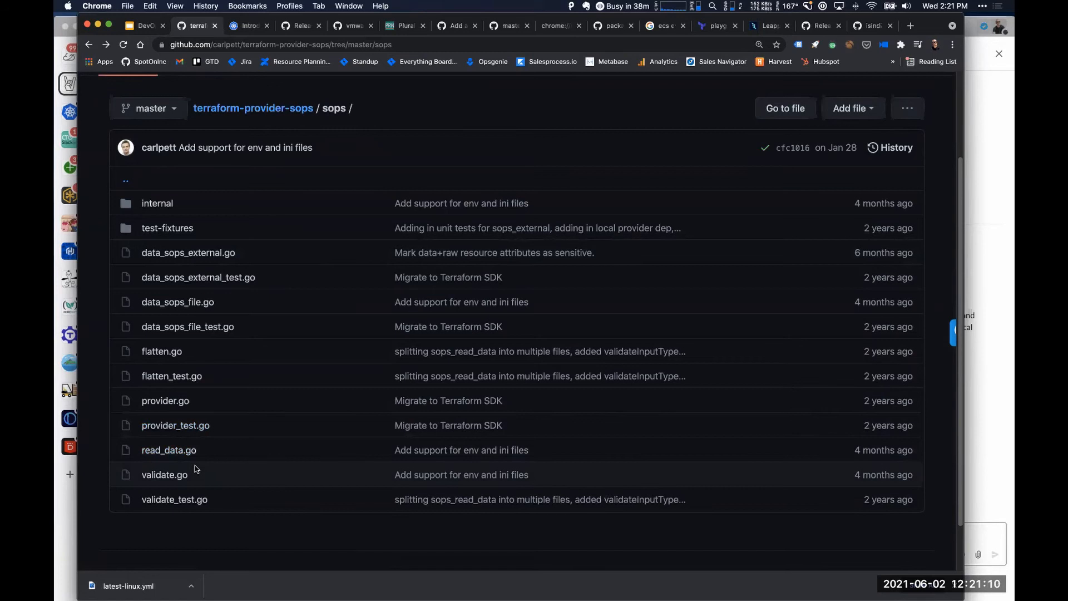
mouse_move(190, 340)
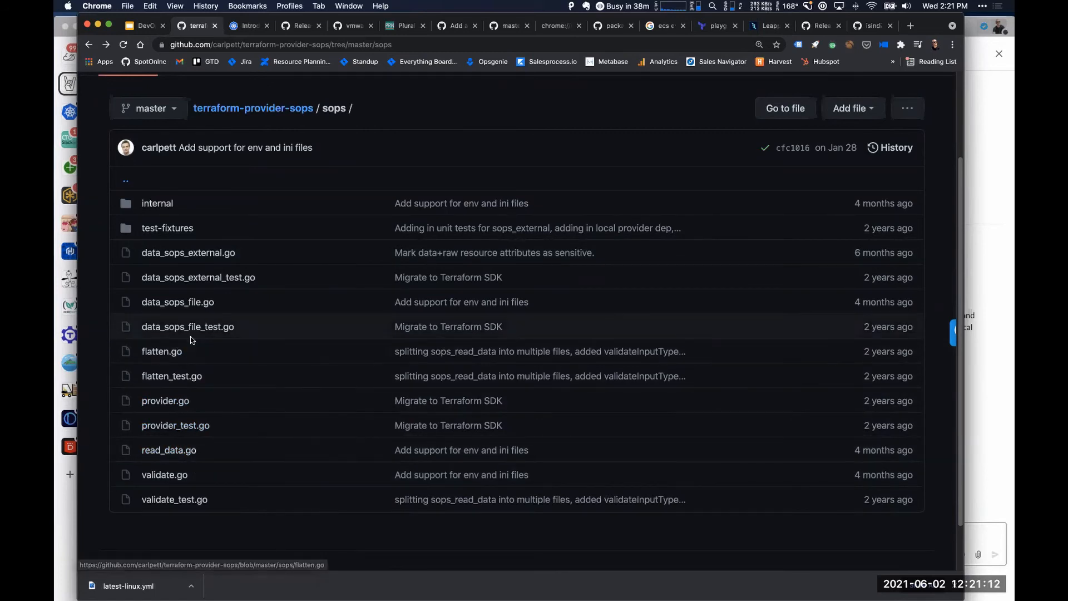
mouse_move(176, 405)
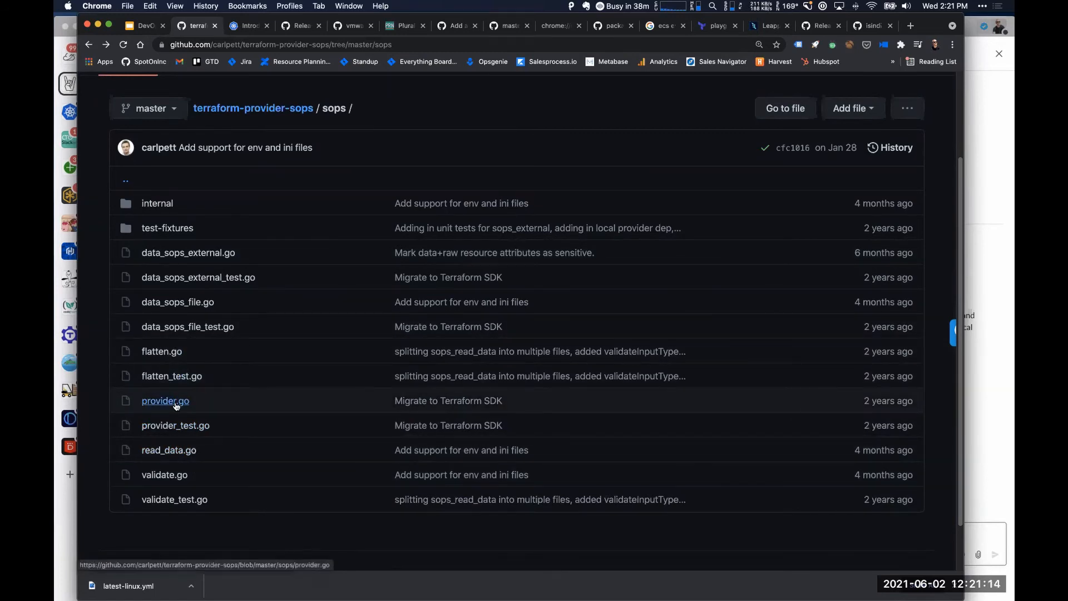
Read provider.go's sops_file and sops_external data source mapping, then return to the sops folder
left_click(164, 400)
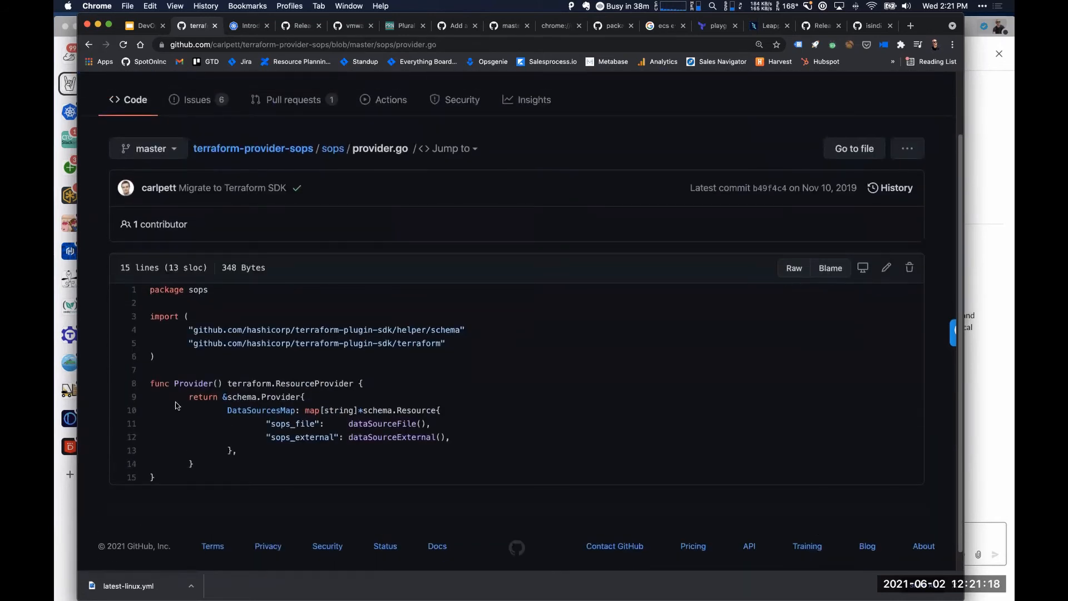
mouse_move(334, 152)
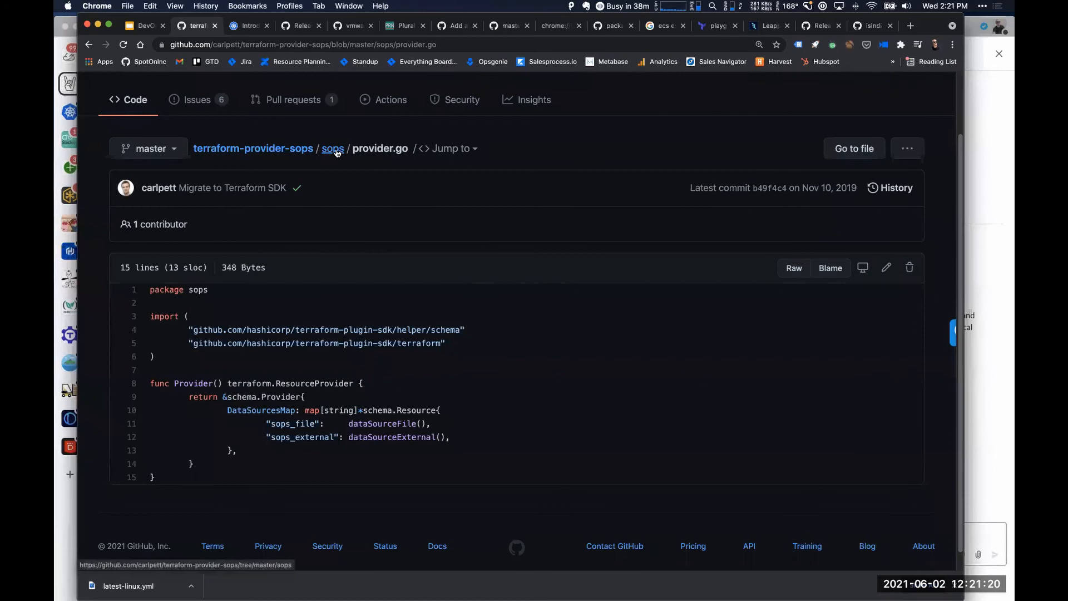
left_click(332, 149)
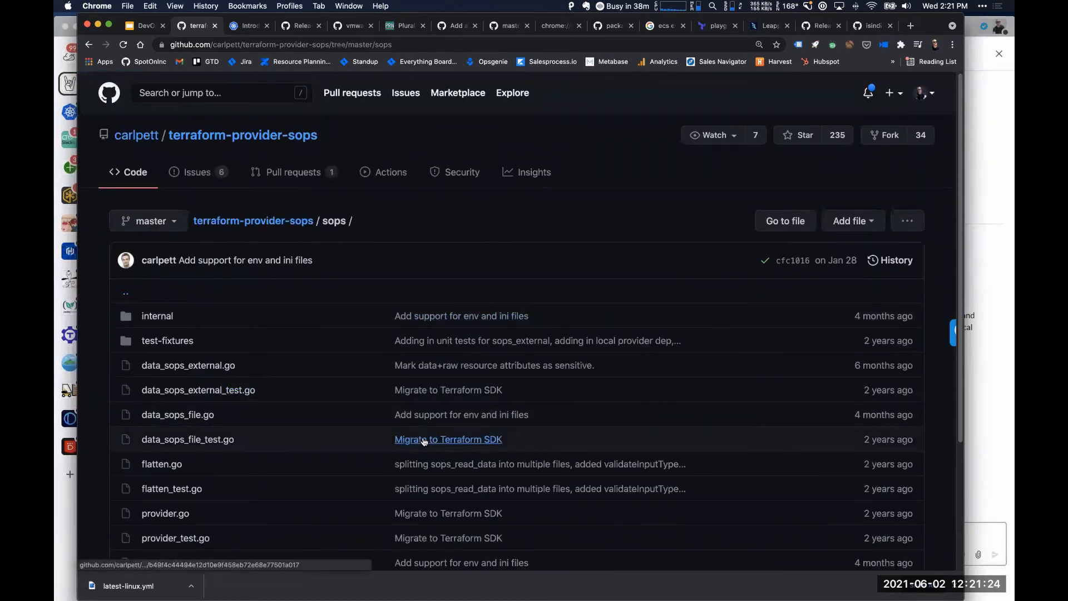
mouse_move(425, 441)
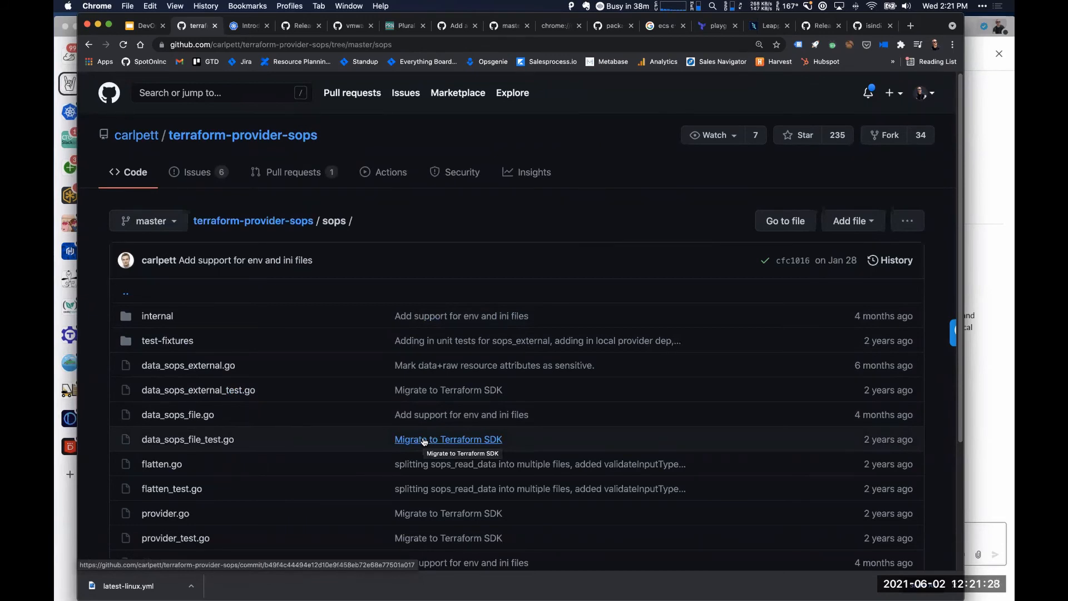
mouse_move(390, 449)
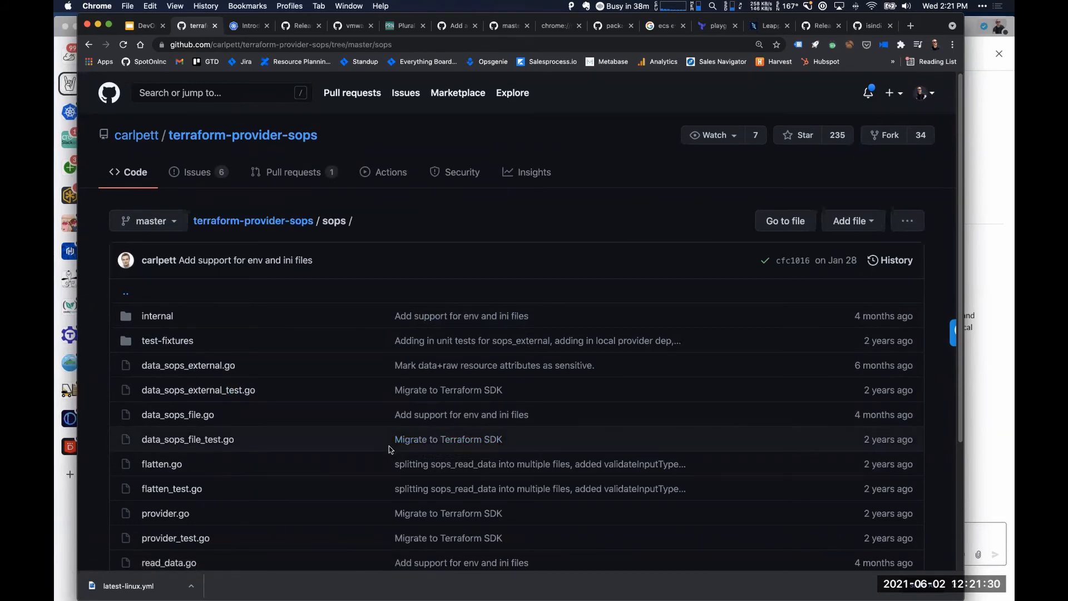
scroll("down", 3)
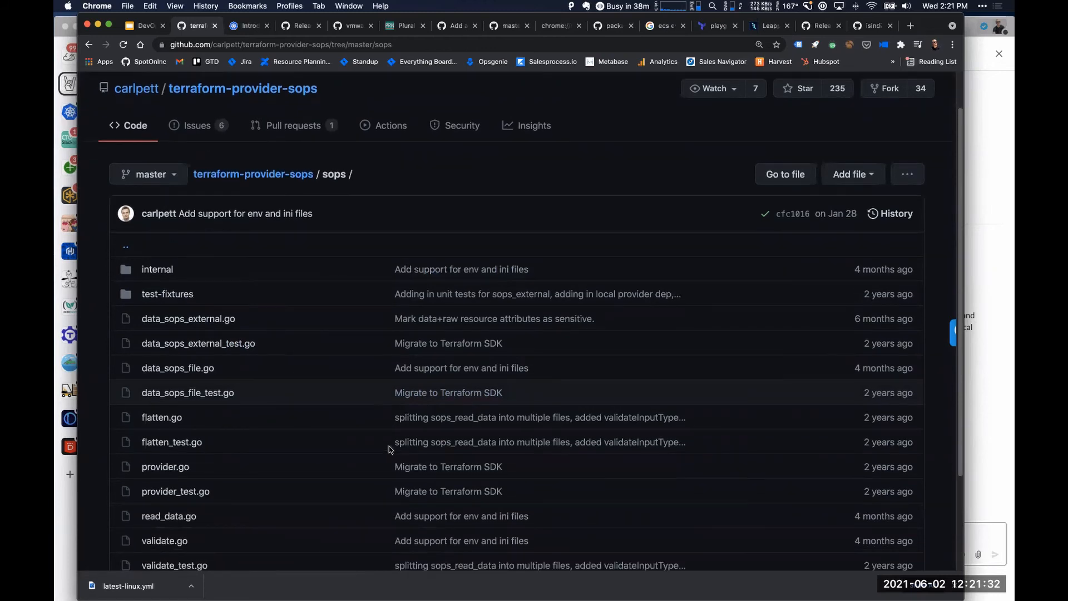
scroll("down", 3)
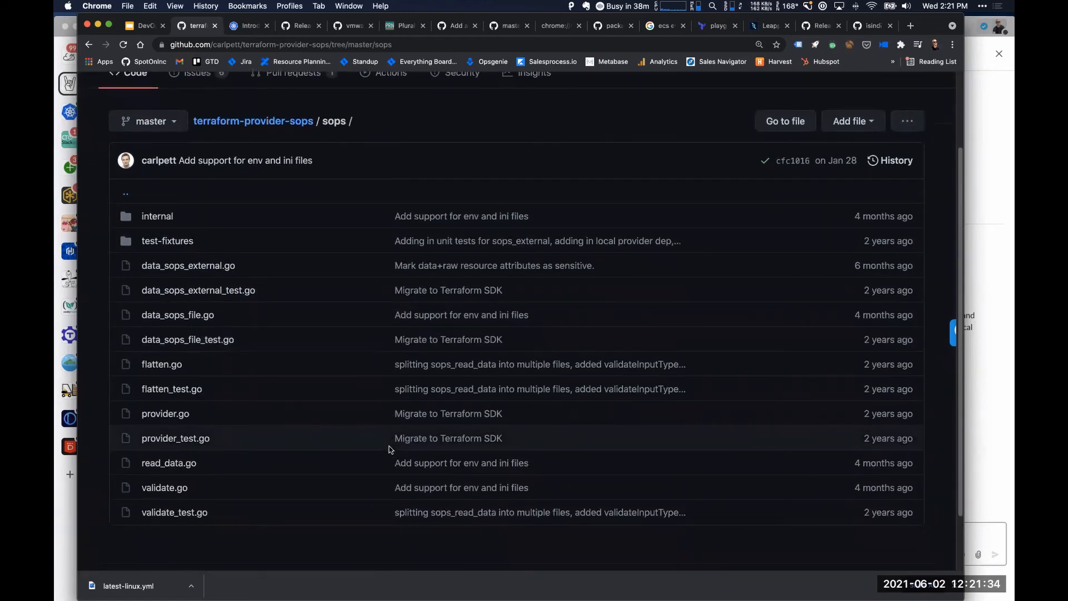